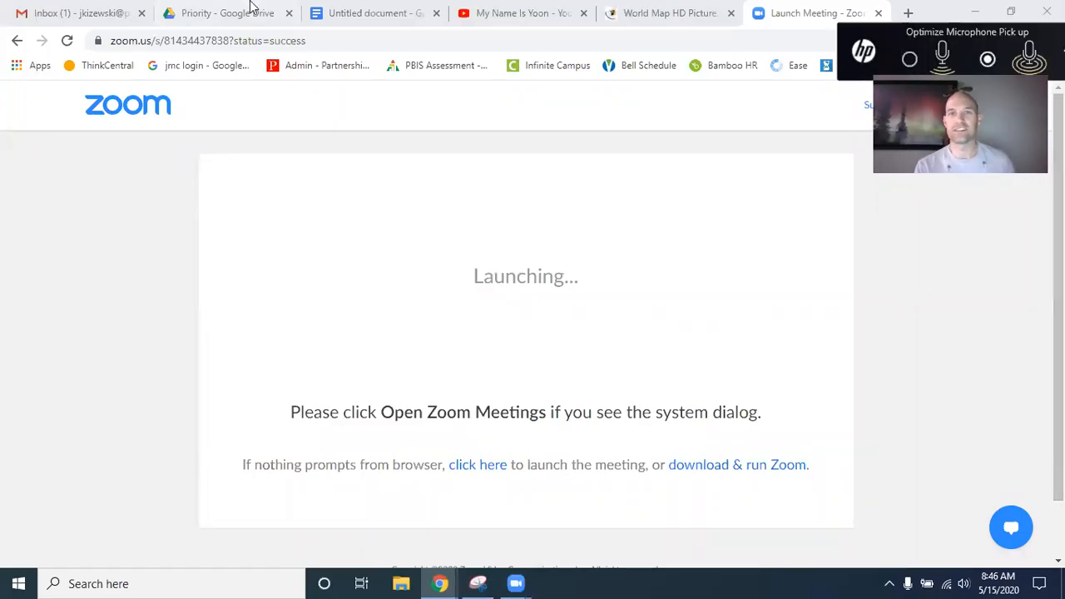
Switch from the Zoom launch tab to the 'My Name Is Yoon' YouTube tab
left_click(521, 12)
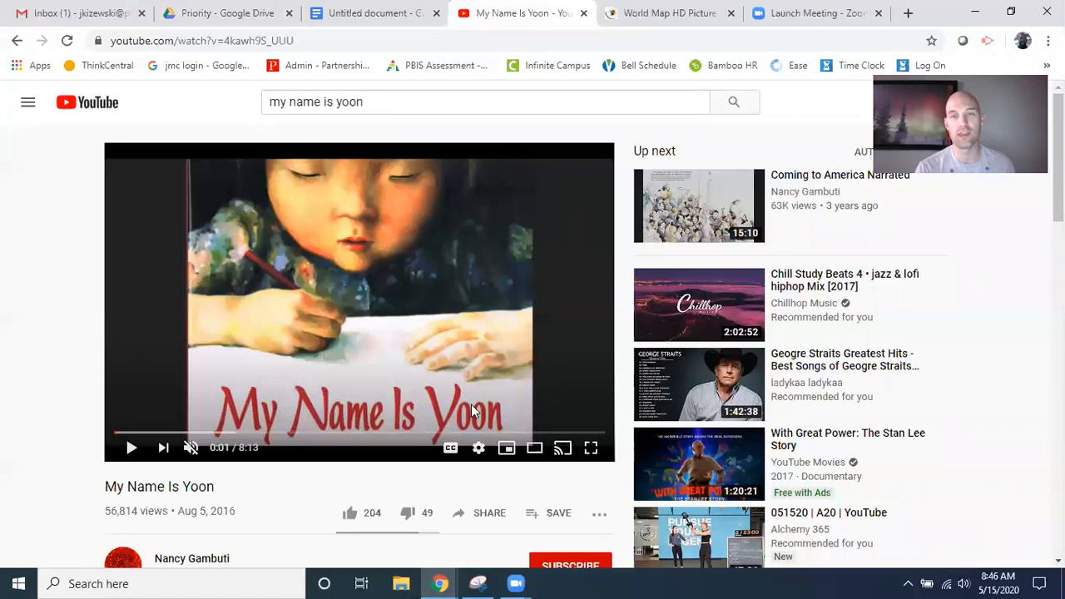
Bring up the 'World Map HD Picture' tab to point out countries like Korea
left_click(668, 13)
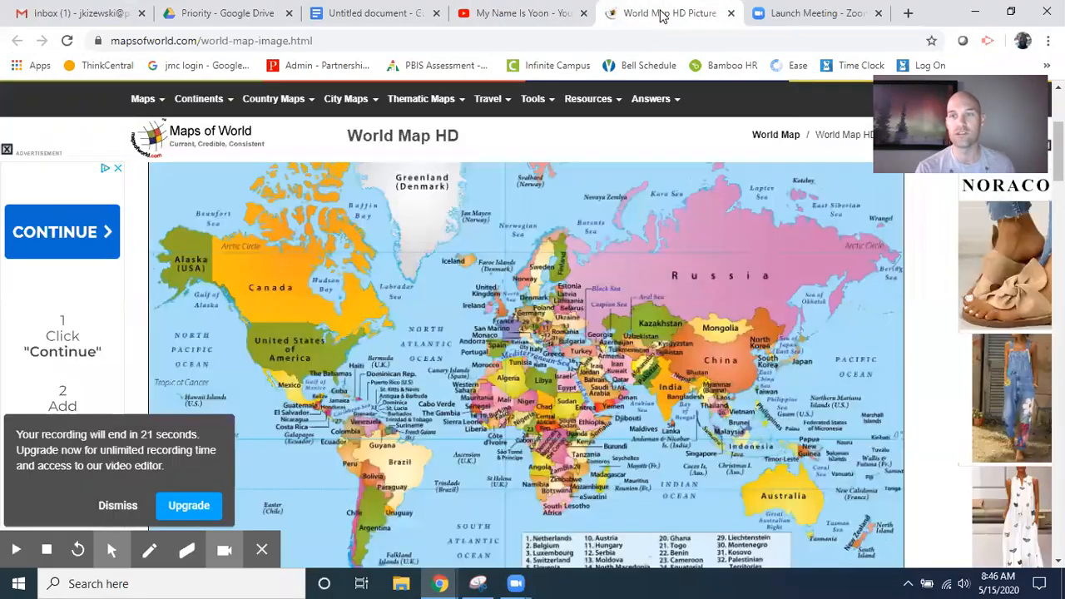
mouse_move(403, 530)
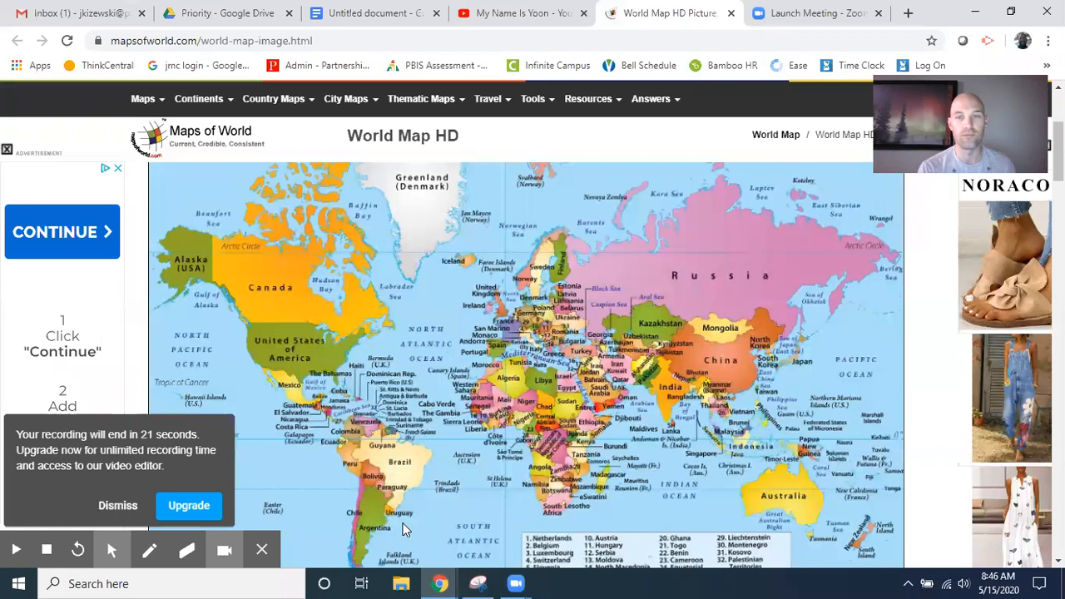
mouse_move(666, 482)
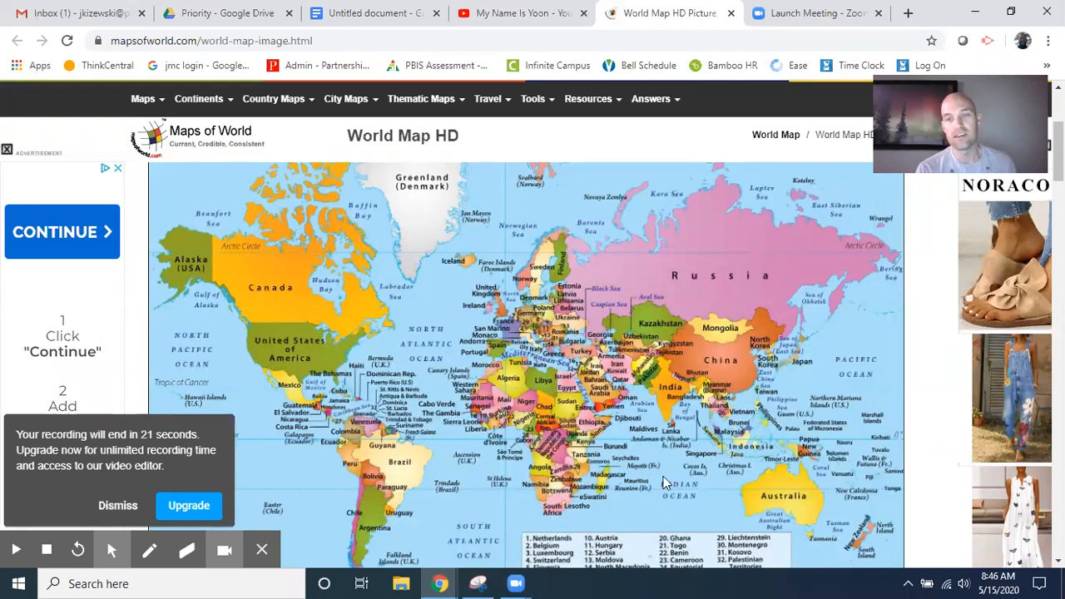
mouse_move(770, 318)
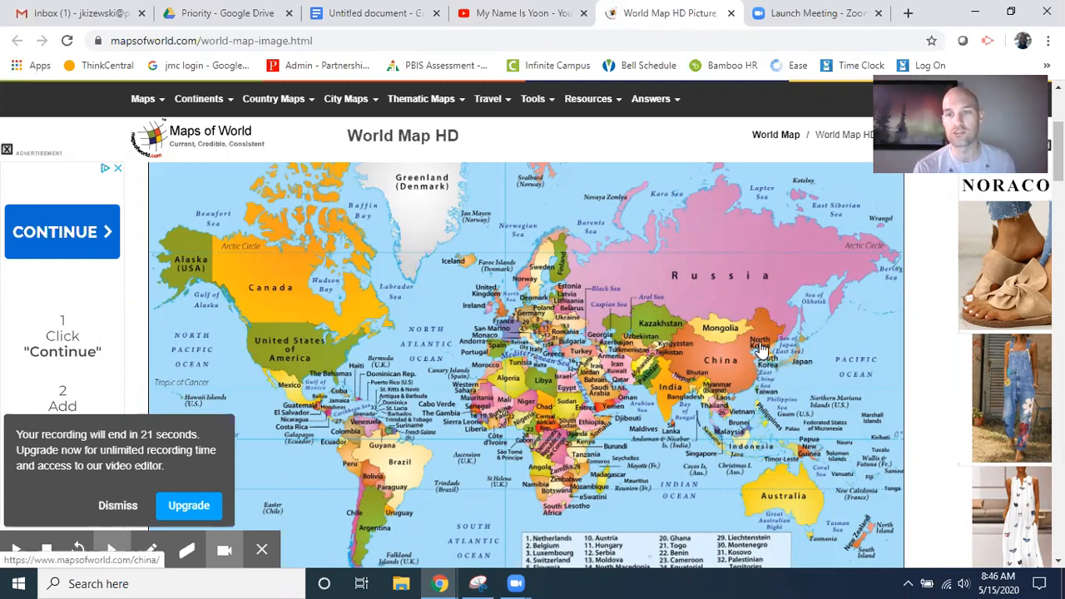
mouse_move(769, 370)
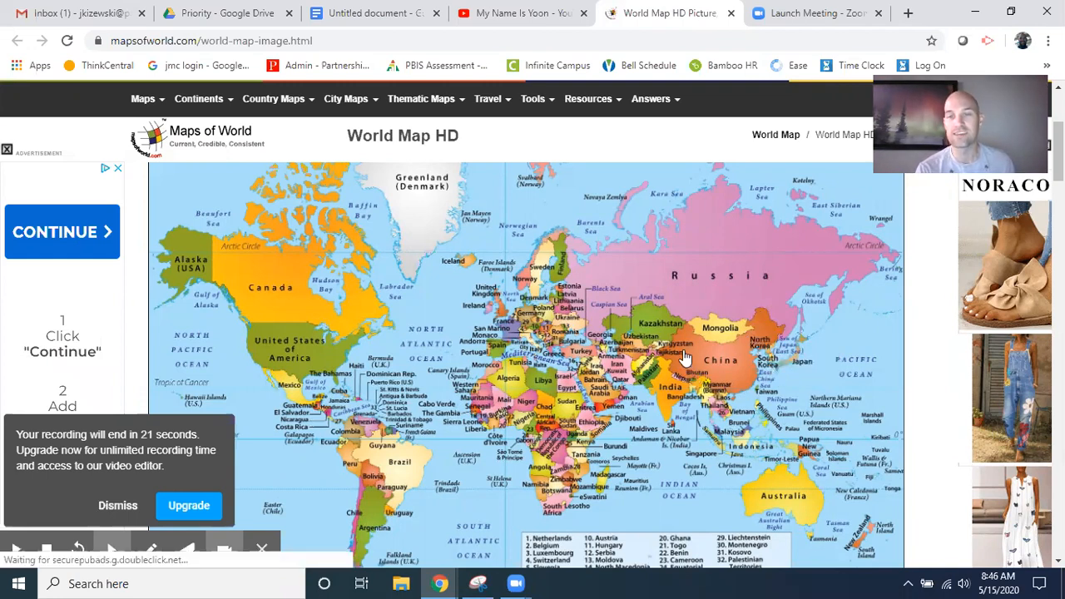
mouse_move(744, 391)
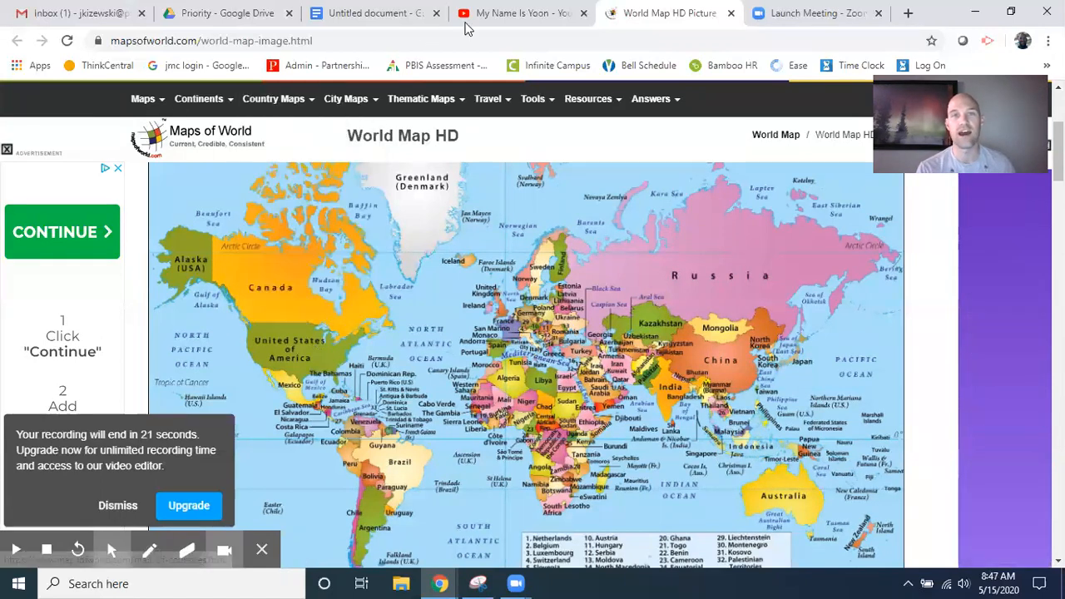
Play 'My Name Is Yoon' from about 0:17 in full screen
left_click(516, 13)
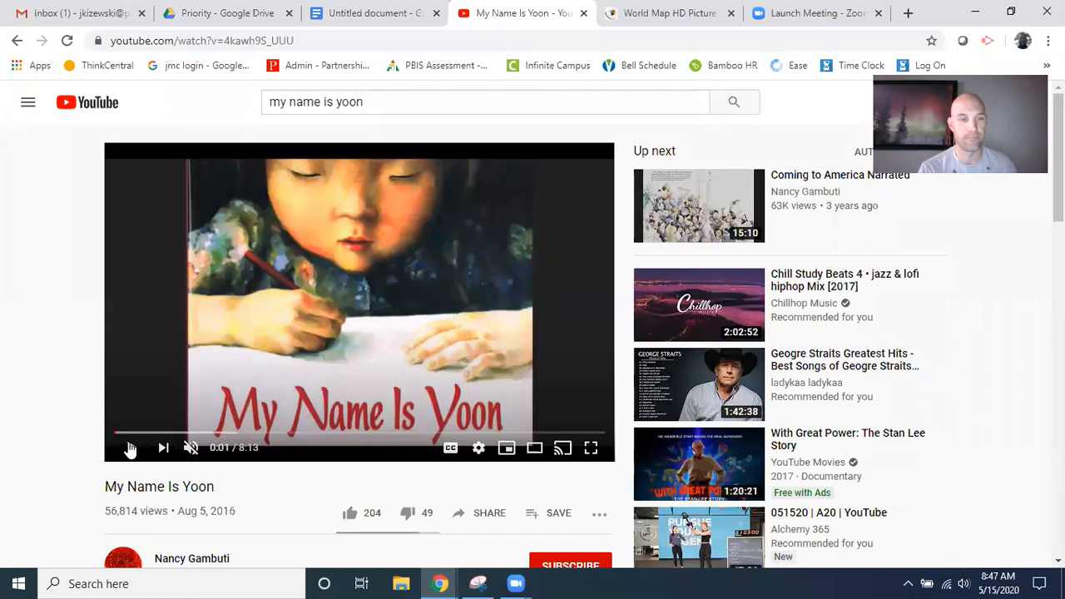
left_click(126, 434)
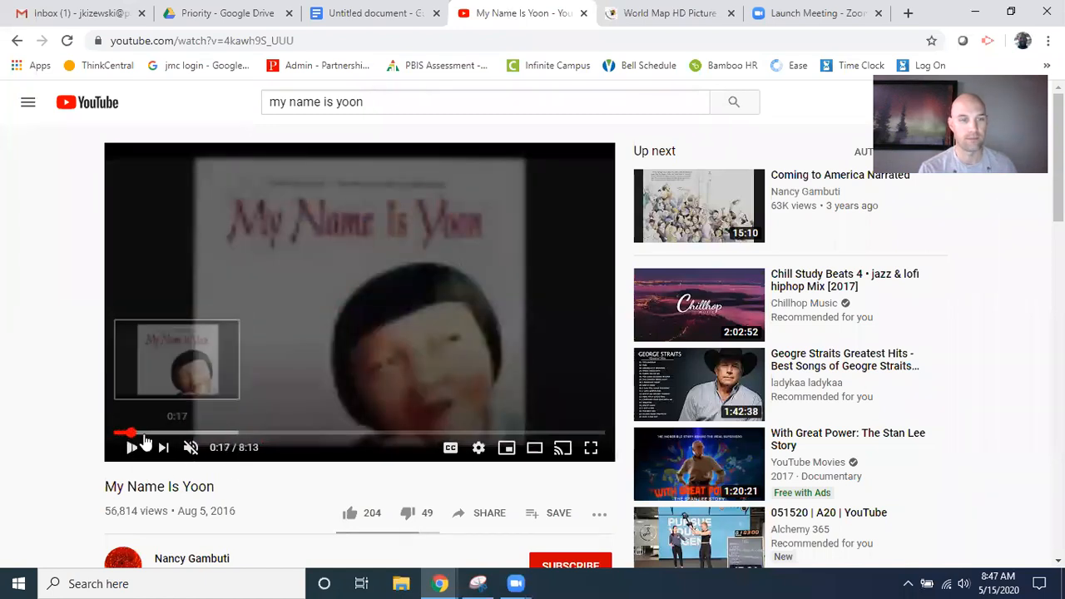
left_click(590, 447)
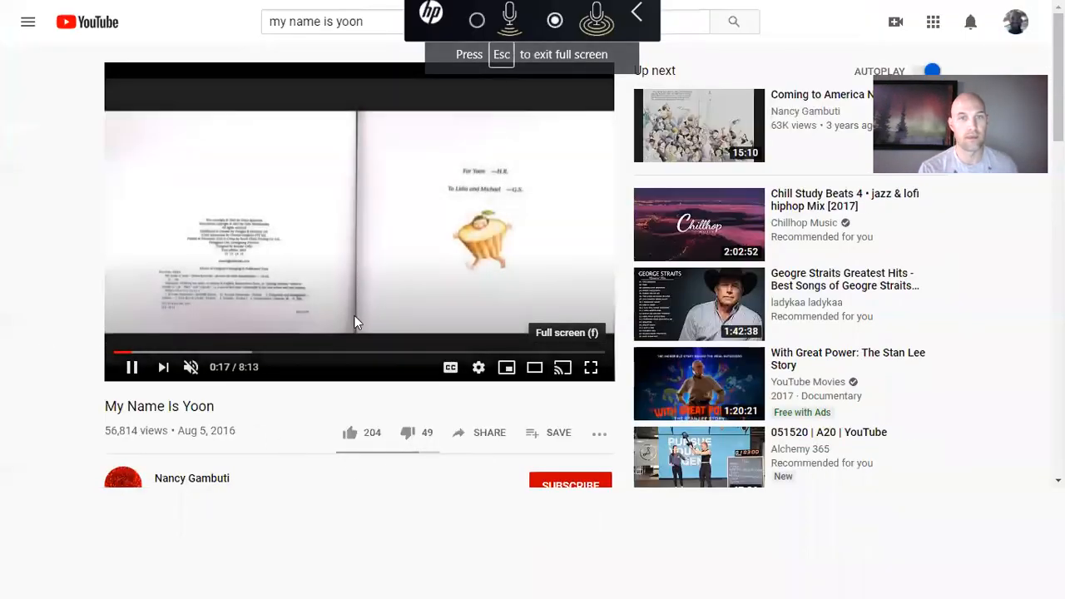
left_click(591, 367)
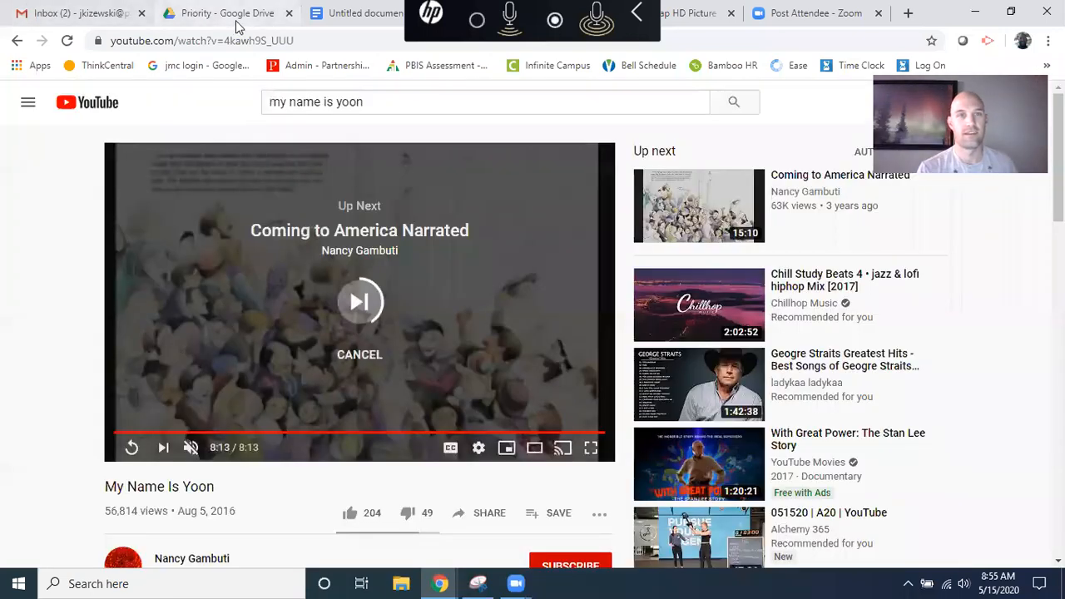
Switch from the finished video to the Untitled document tab
left_click(358, 13)
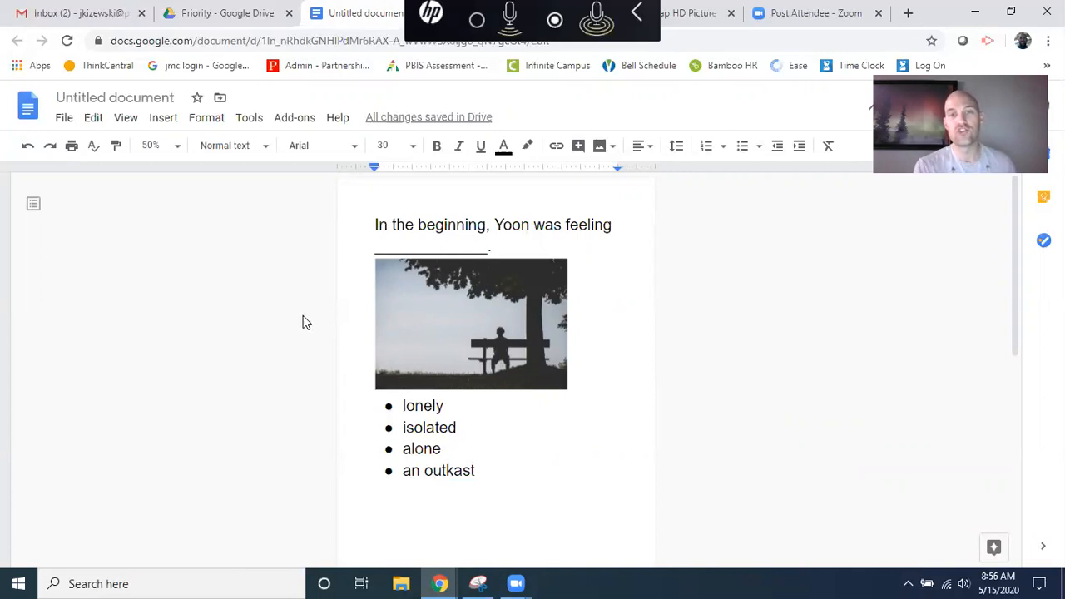
mouse_move(344, 339)
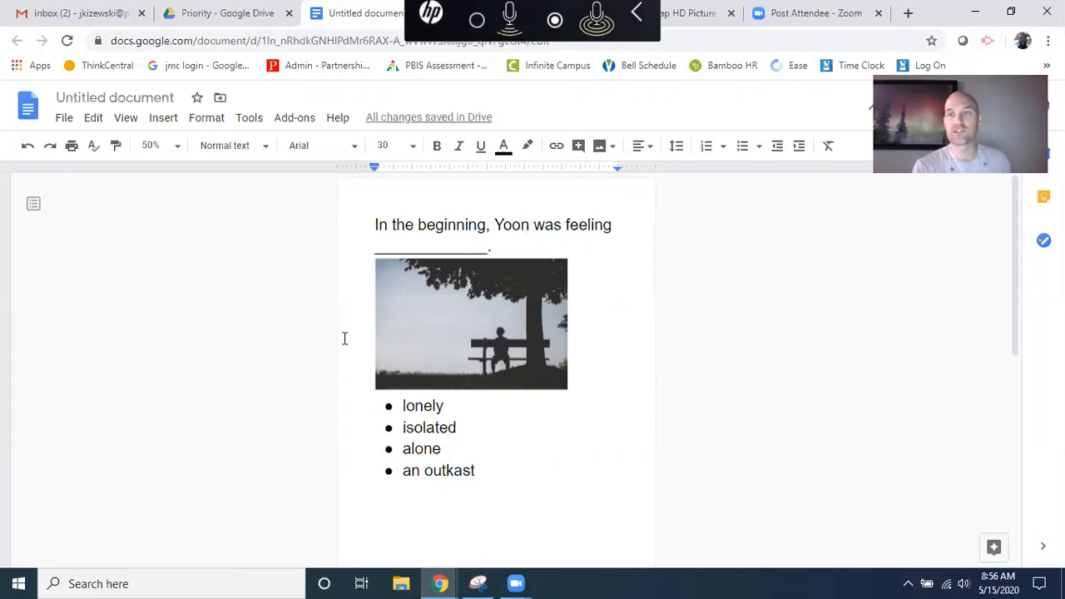
mouse_move(401, 269)
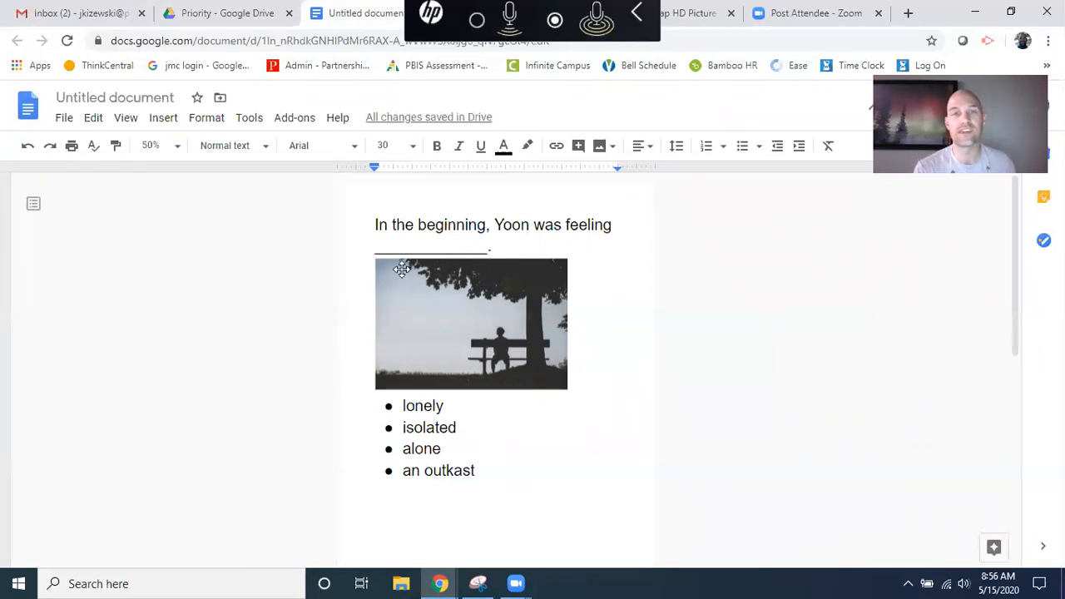
Highlight 'lonely' and 'isolated' in the word list, then type 'isolated' in the first blank
scroll("down", 3)
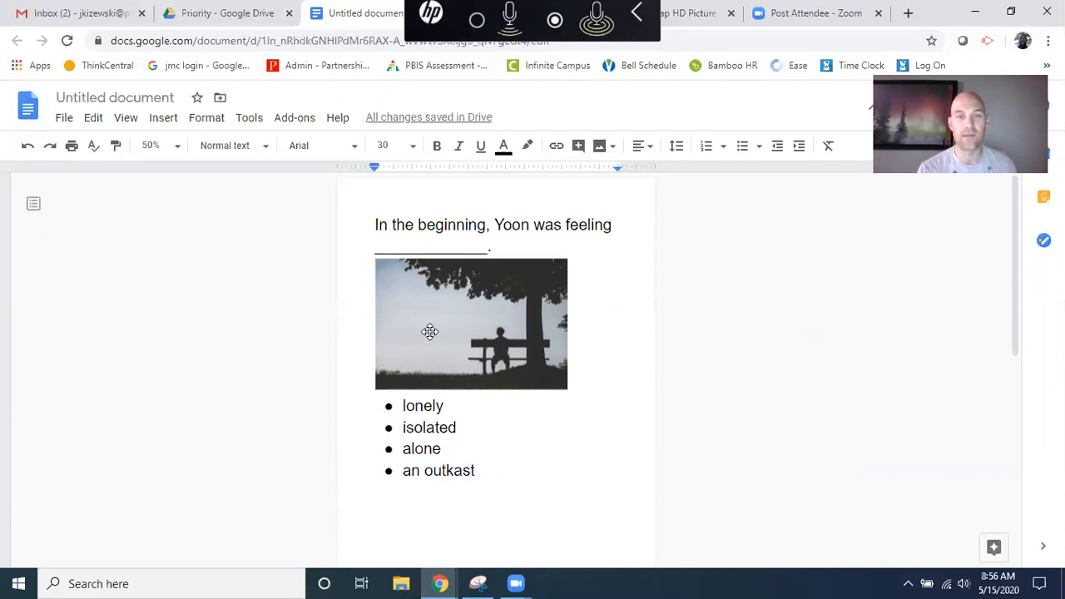
mouse_move(431, 361)
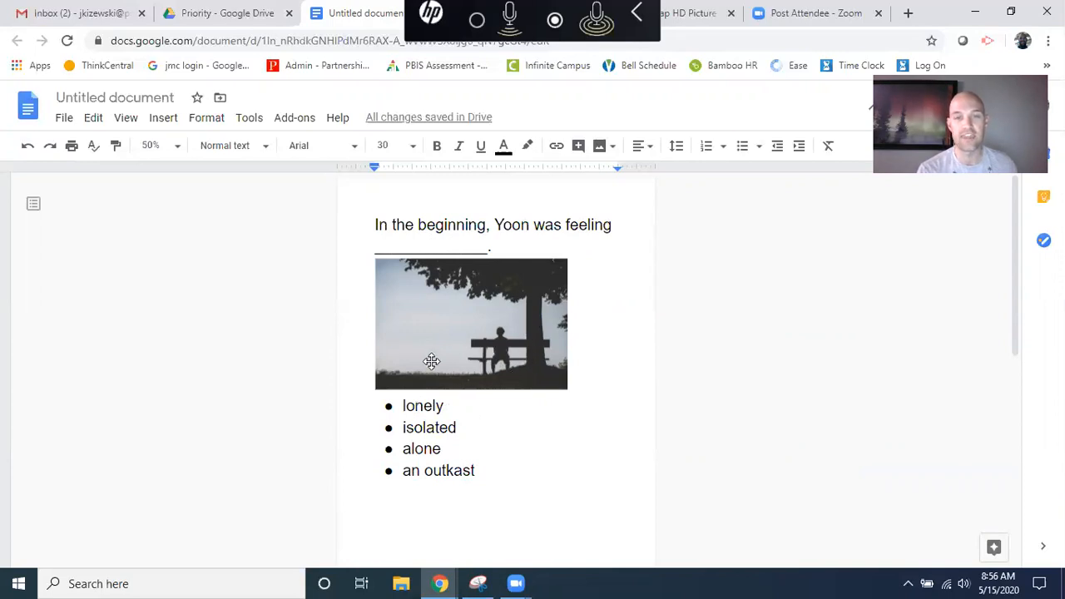
mouse_move(491, 375)
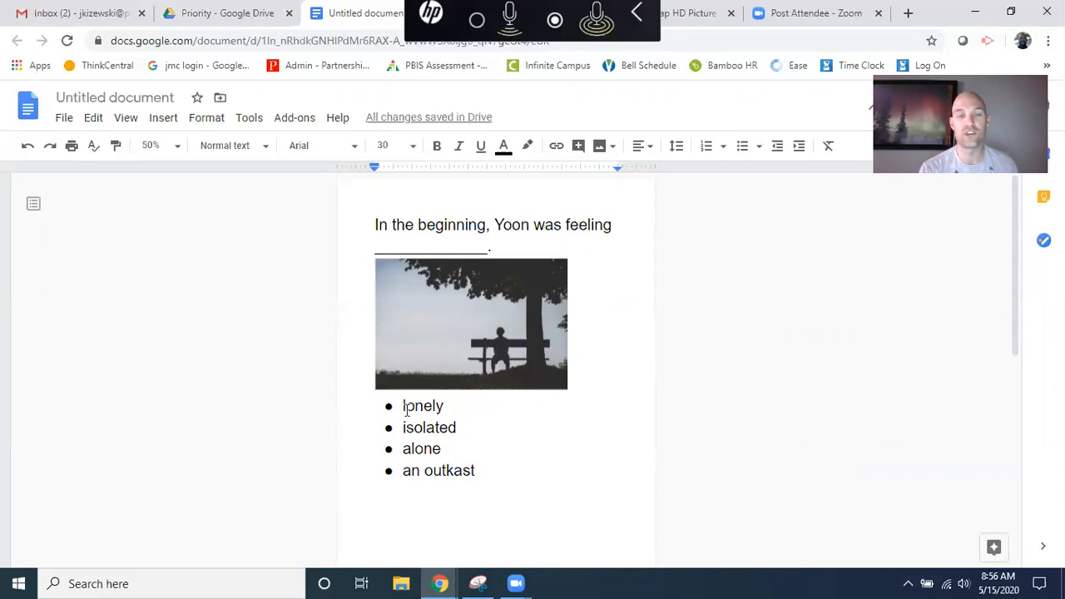
double_click(422, 406)
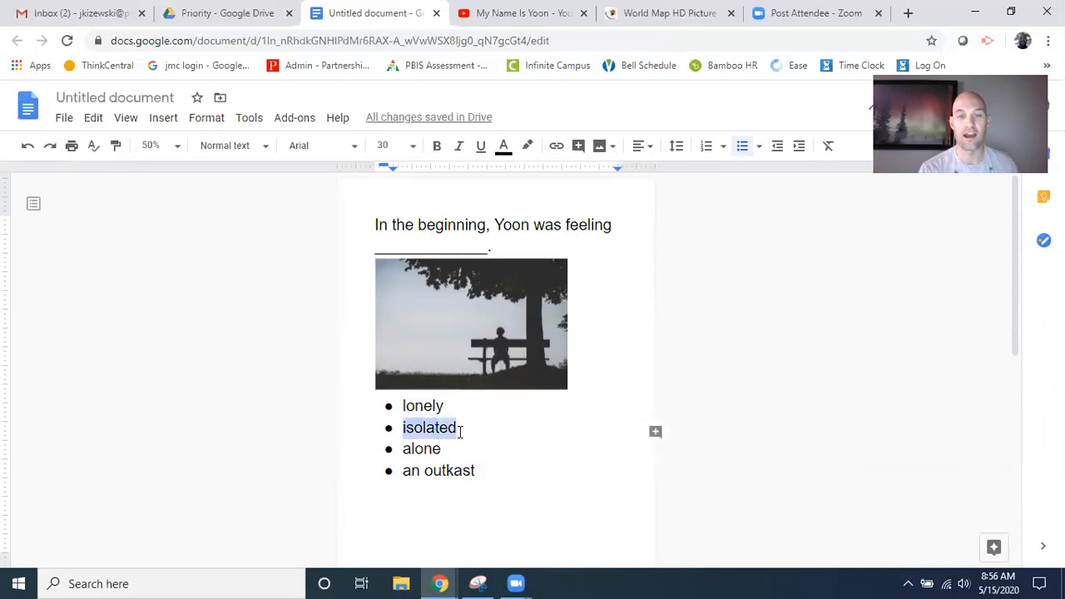
double_click(421, 448)
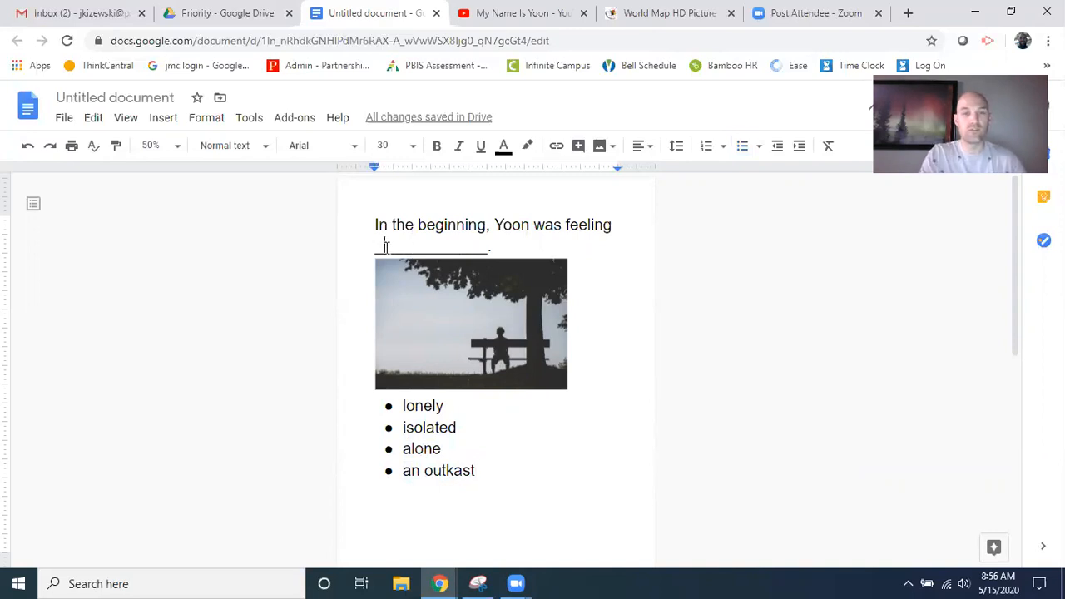
type("isolated")
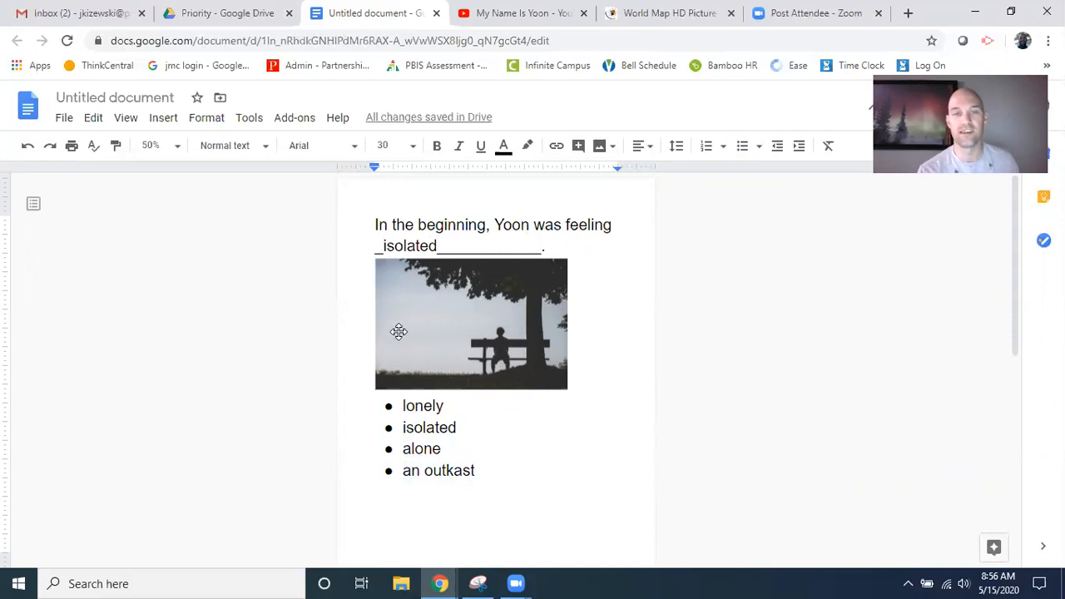
On page two, highlight 'Welcomed' and another word, then type 'included' in the blank
scroll("down", 3)
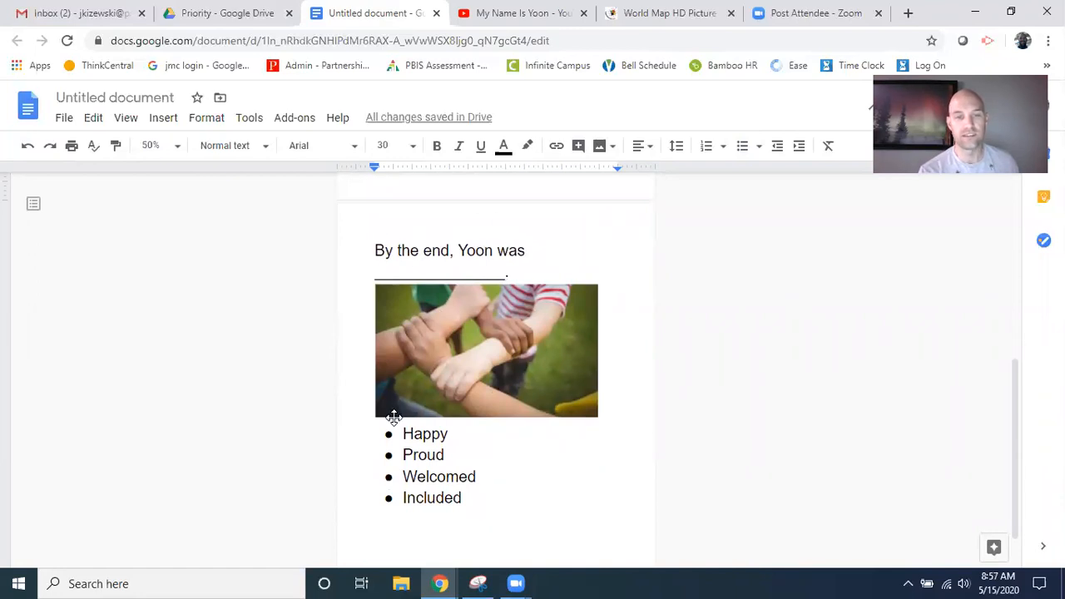
double_click(425, 433)
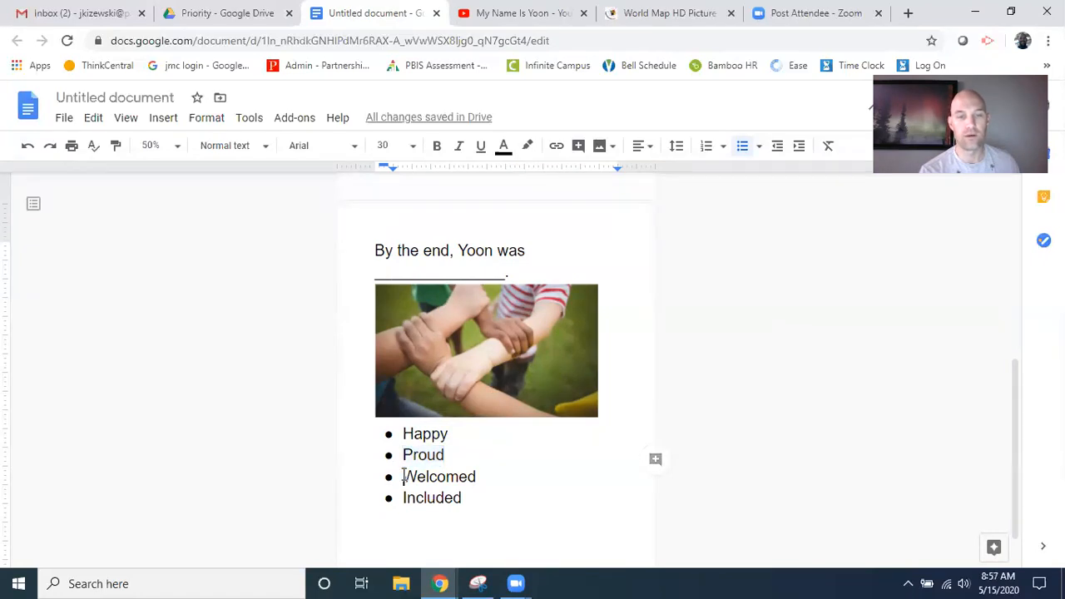
double_click(432, 498)
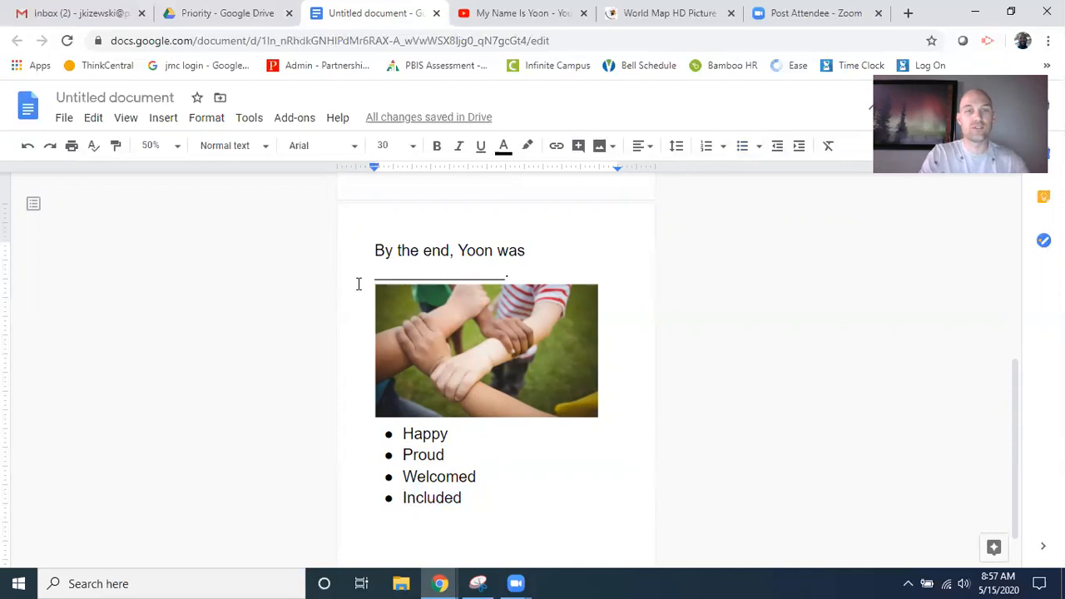
type("incl")
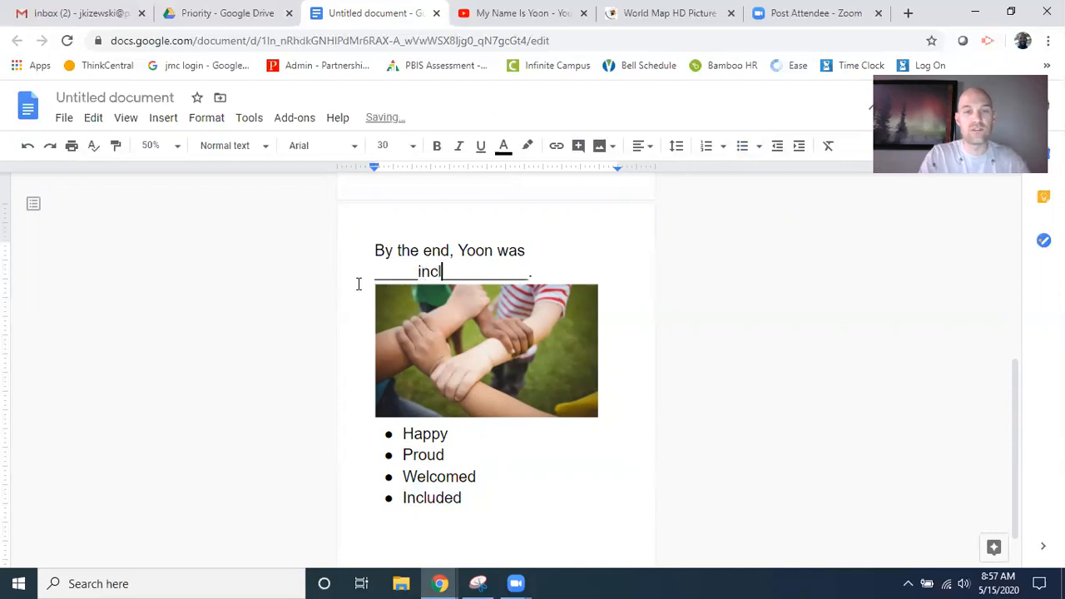
type("uded")
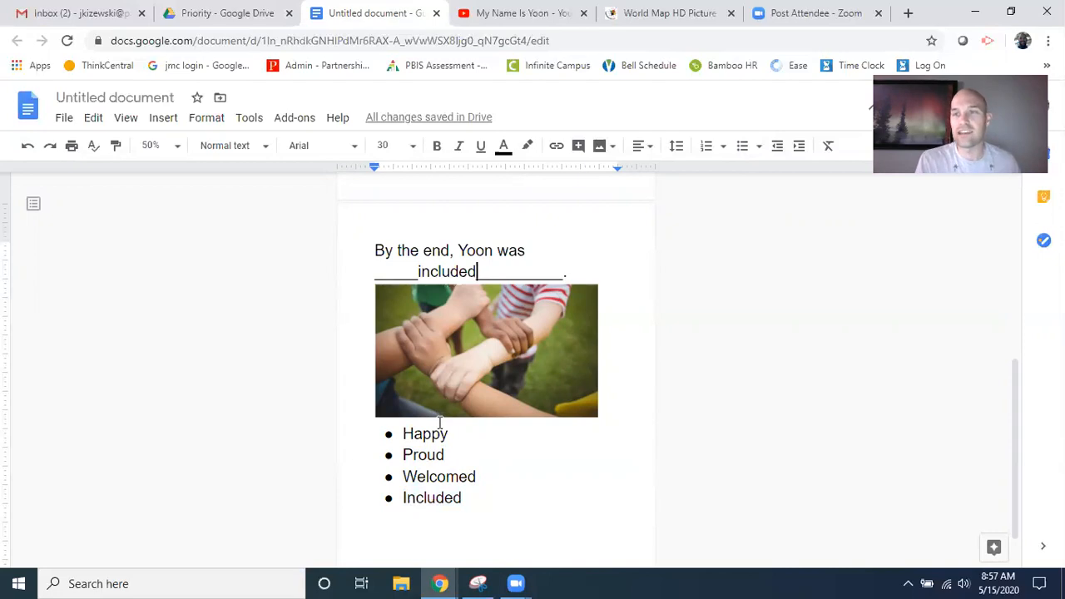
scroll("up", 3)
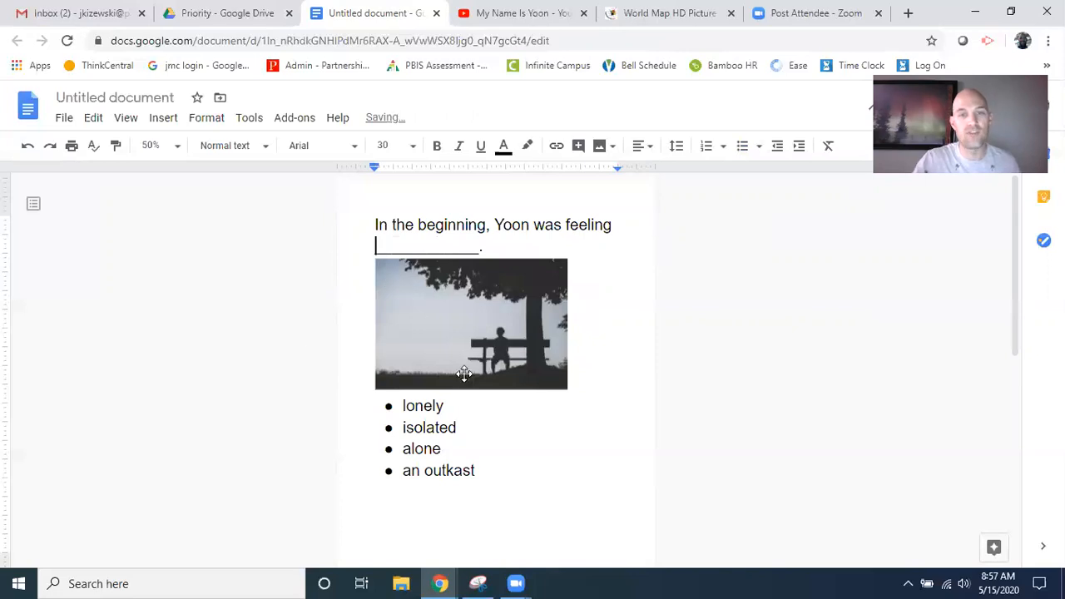
Delete 'included', type 'feeling' after 'was', and highlight both four-word feeling lists
left_click_drag(402, 405, 476, 470)
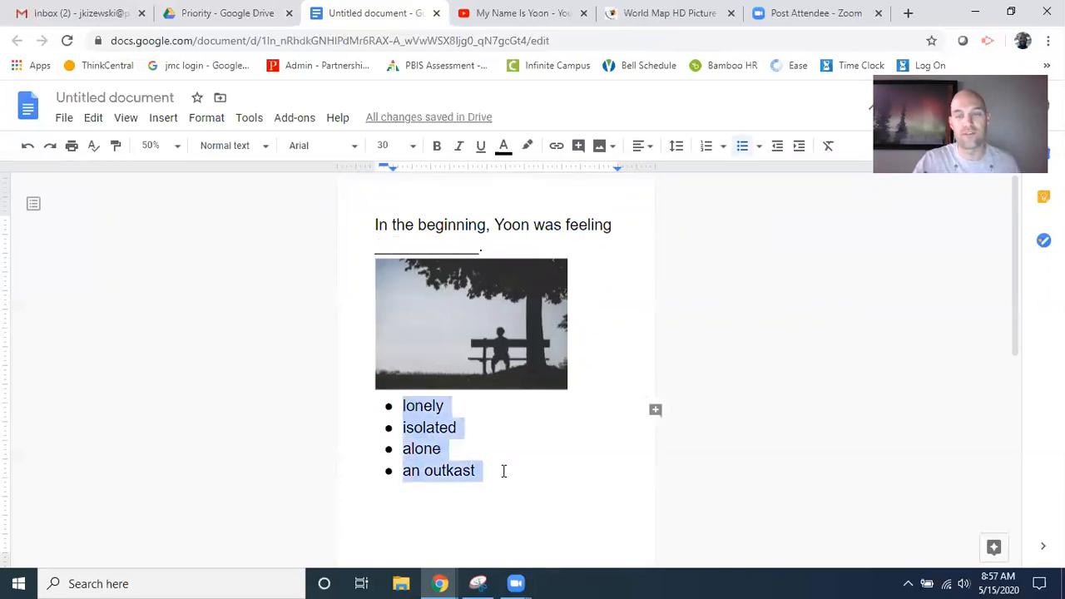
scroll("down", 3)
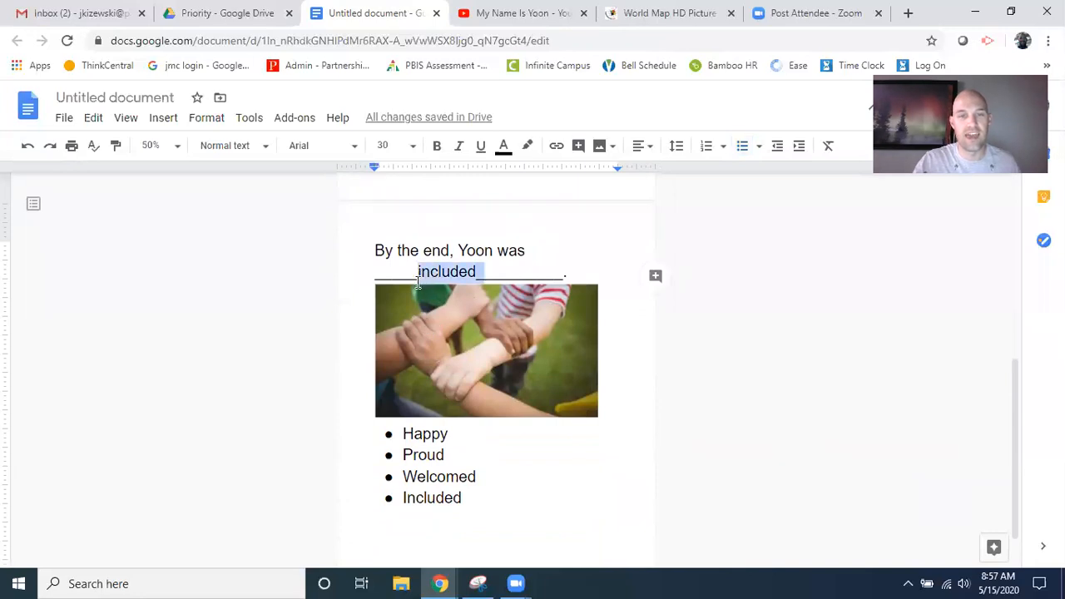
key("Delete")
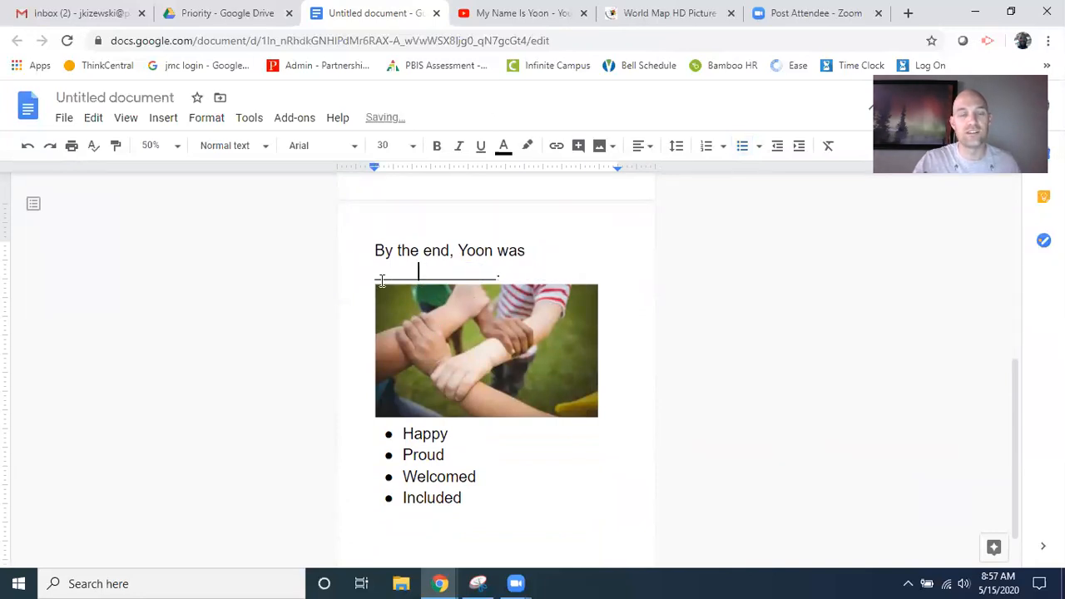
type("feel")
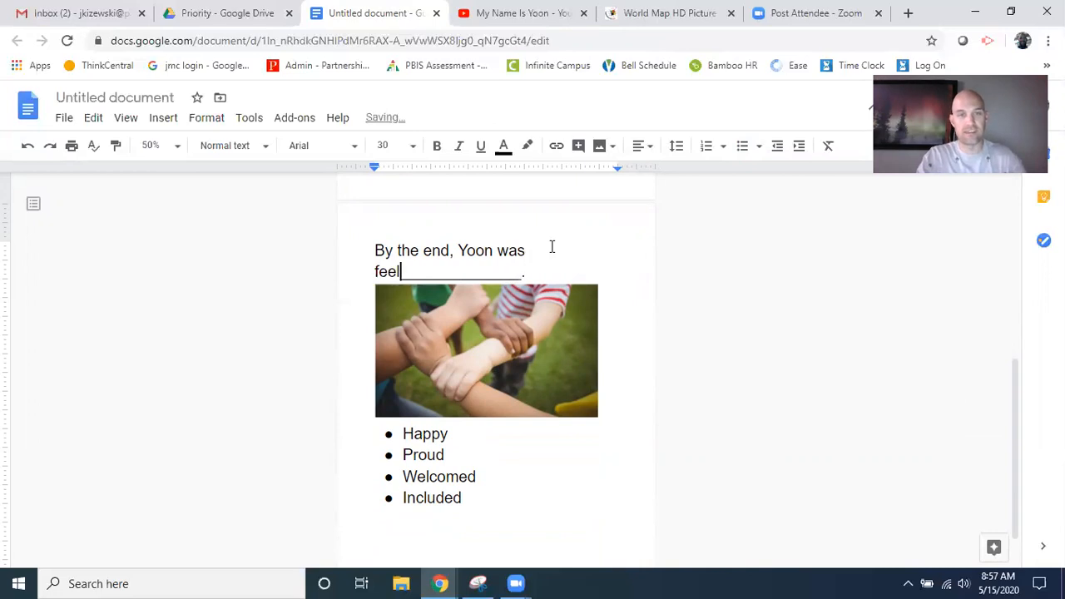
type("ing")
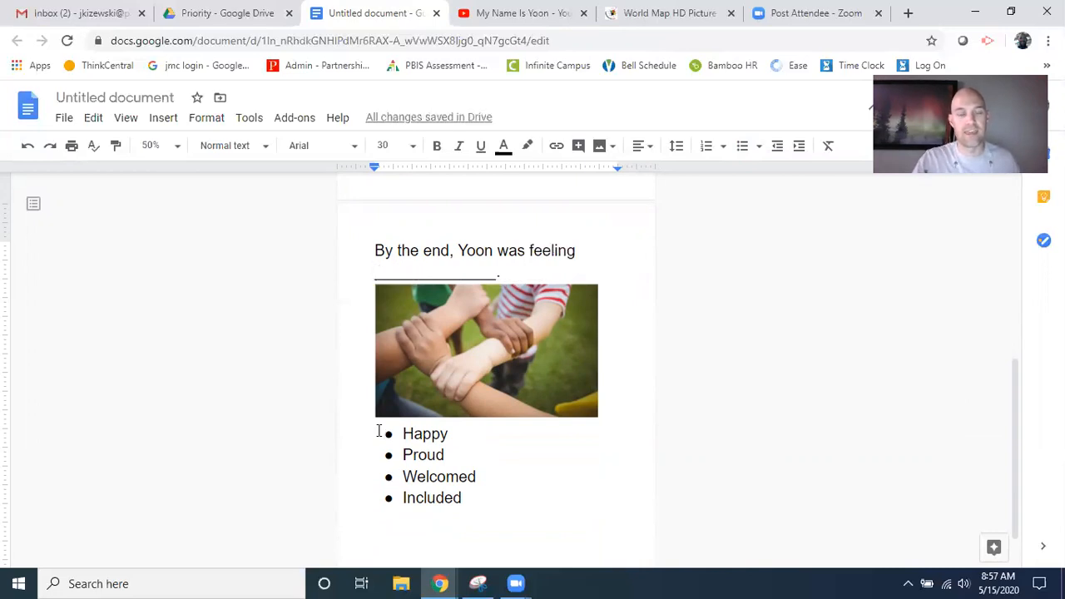
left_click_drag(402, 433, 463, 497)
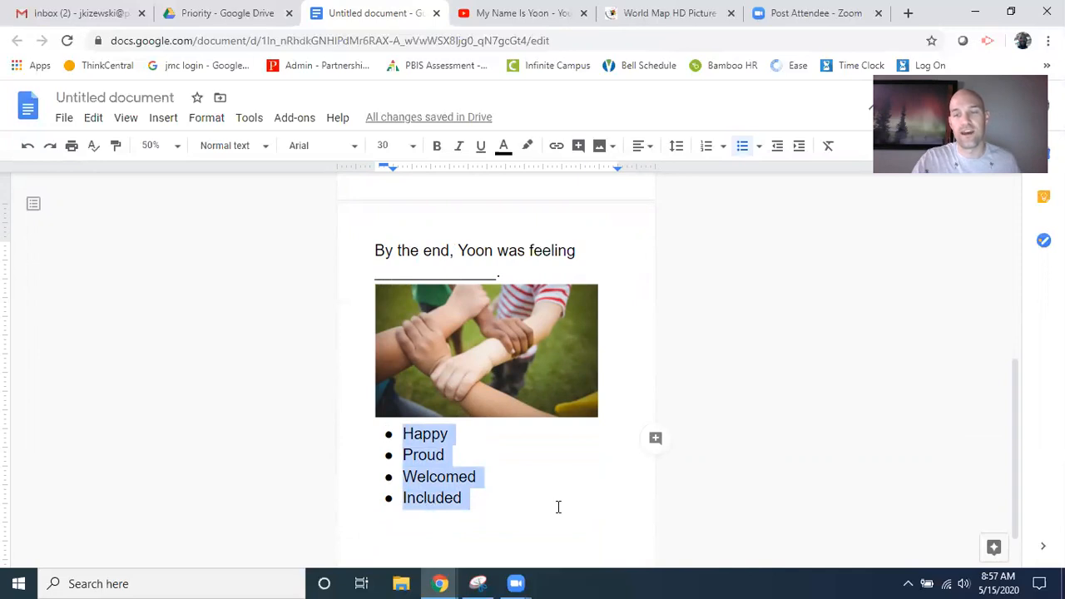
mouse_move(724, 544)
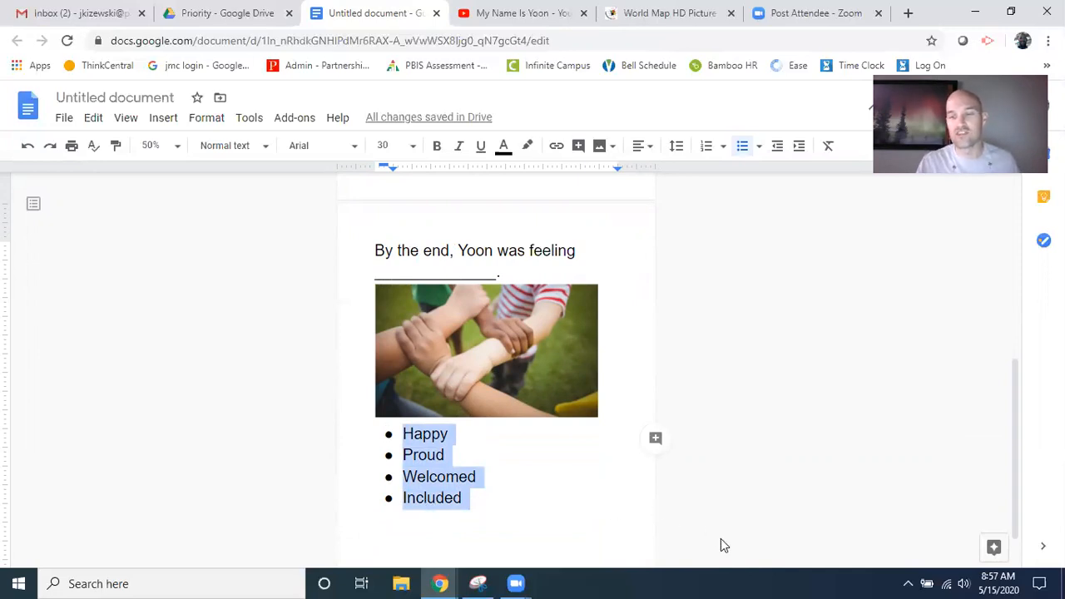